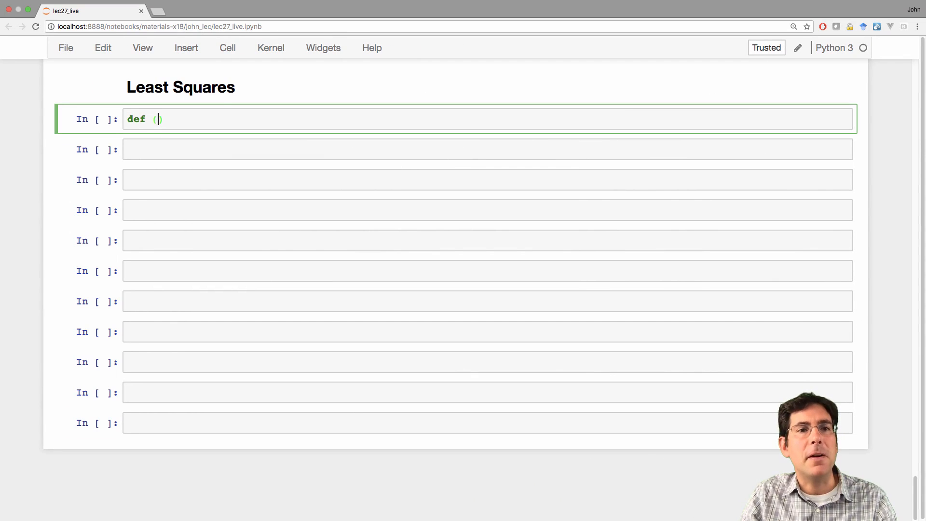
Step: Define f(x) = (x - 3) ** 2 + 1
type("f(x):")
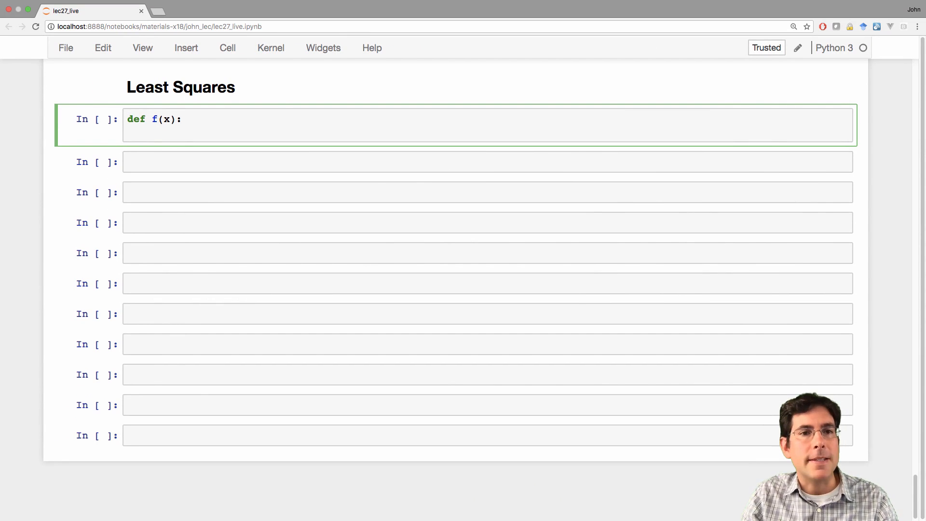
type("return (x)")
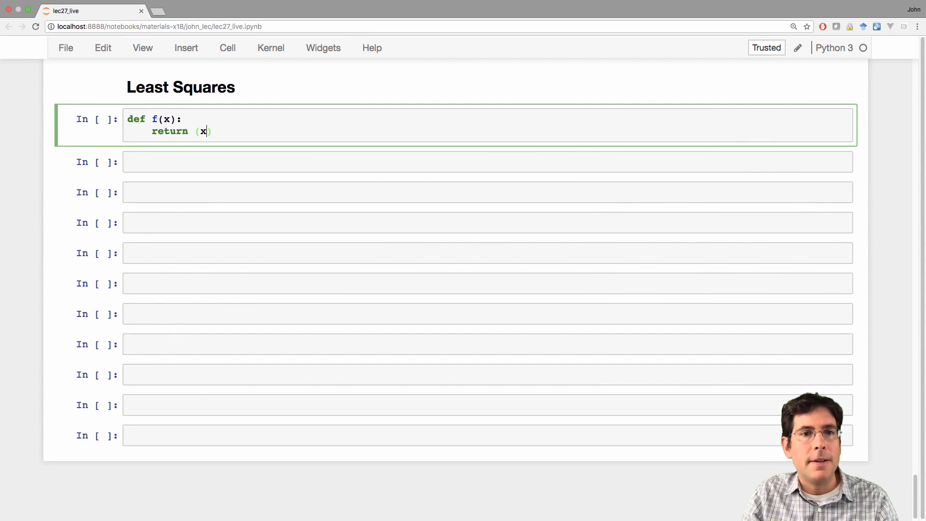
type("- 3) ** 2")
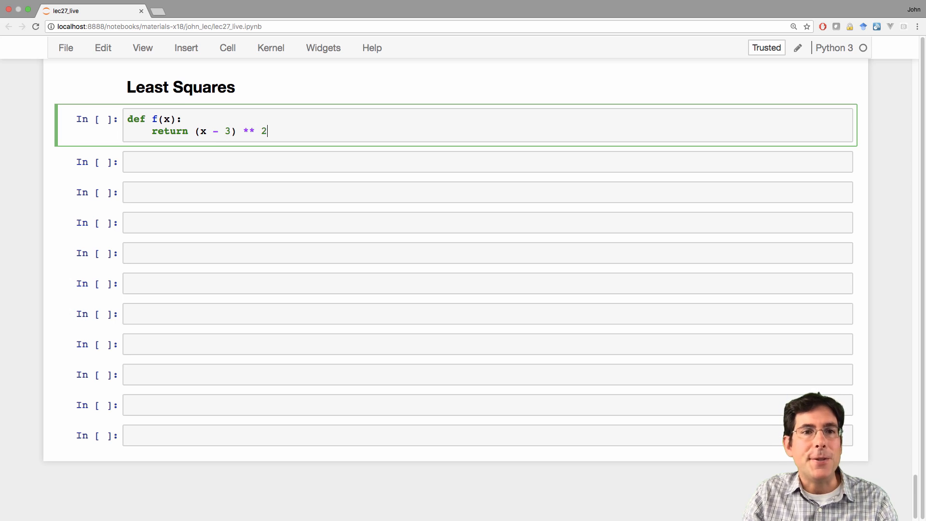
type("+ 1")
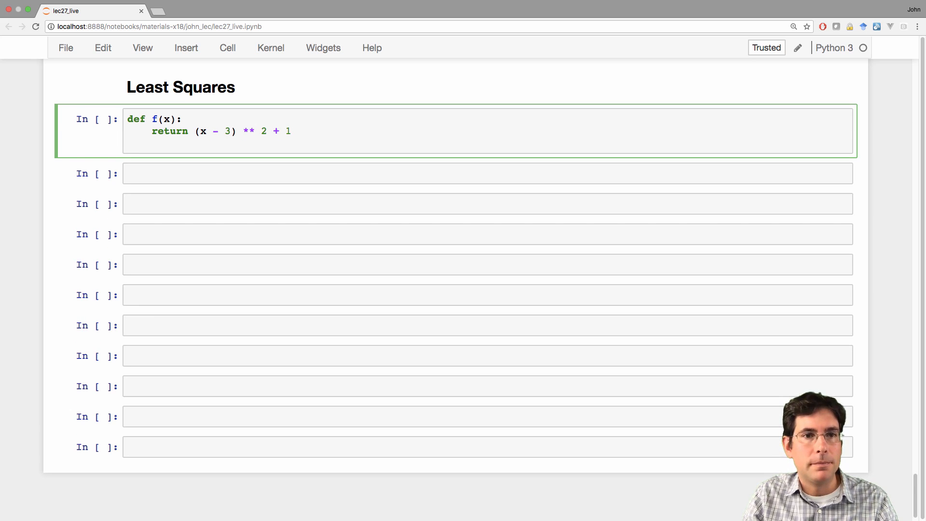
Step: Evaluate f at 1 through 5, giving [5, 2, 1, 2, 5], and minimize f
type("[f(1), f")
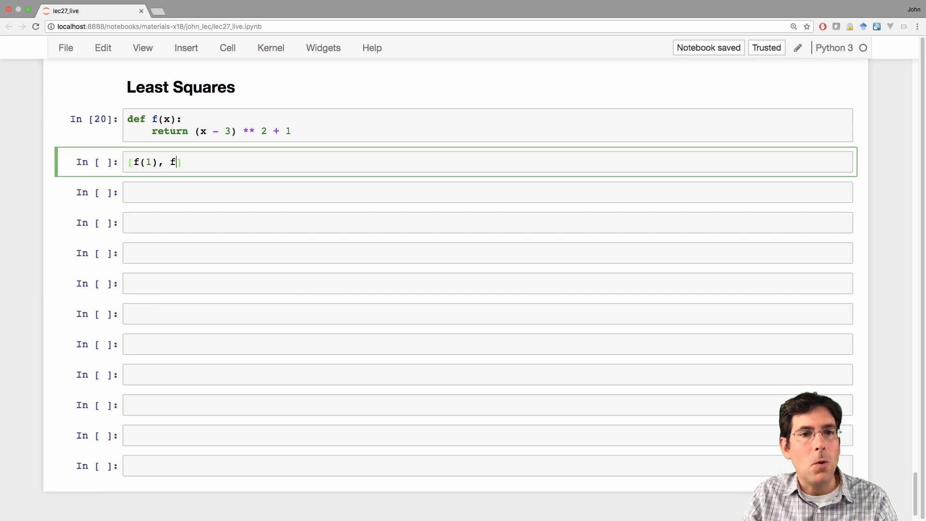
type("(2), f()")
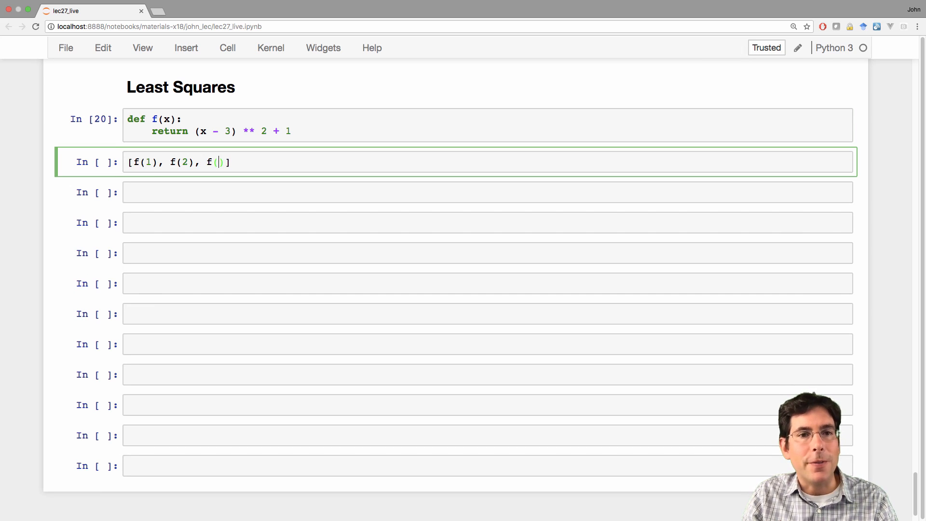
type("3), f(")
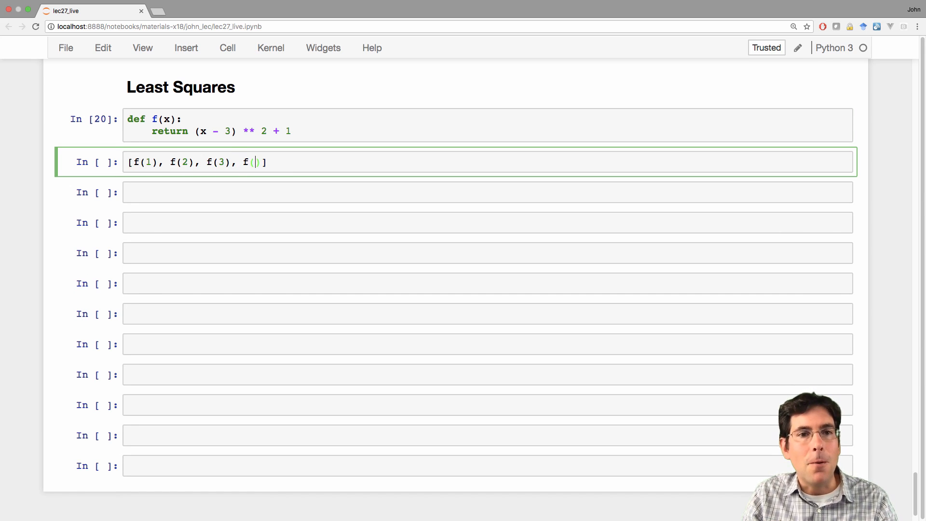
type("4), f(5")
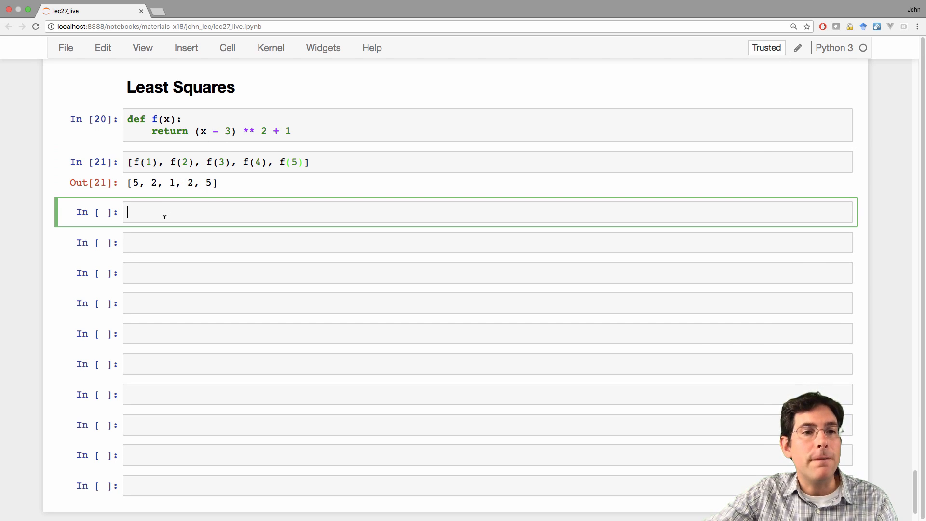
type("minimize(f")
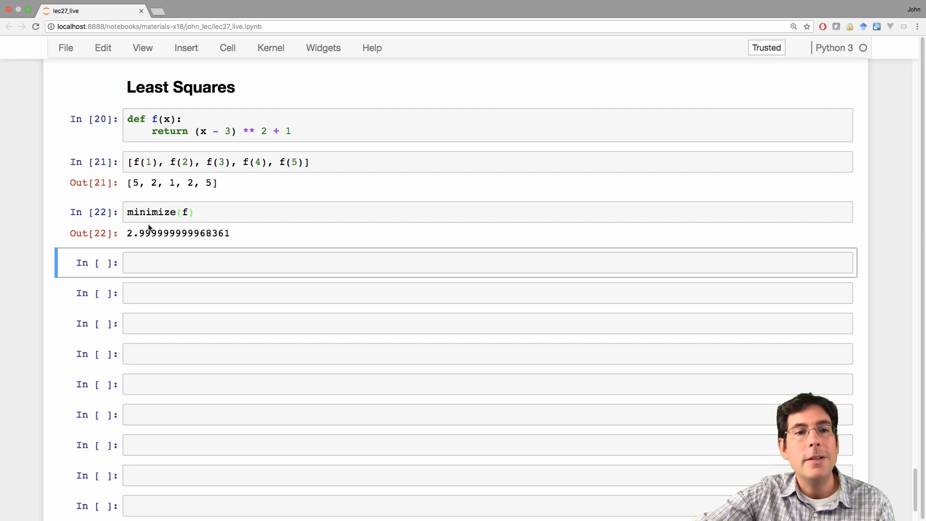
mouse_move(269, 229)
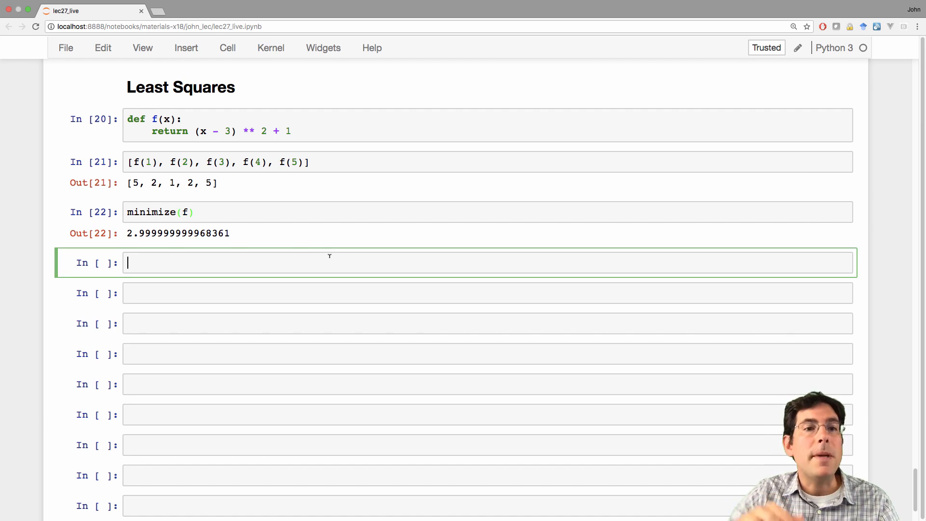
Step: Evaluate f(minimize(f)), giving 1.0, and then f(3)
type("f")
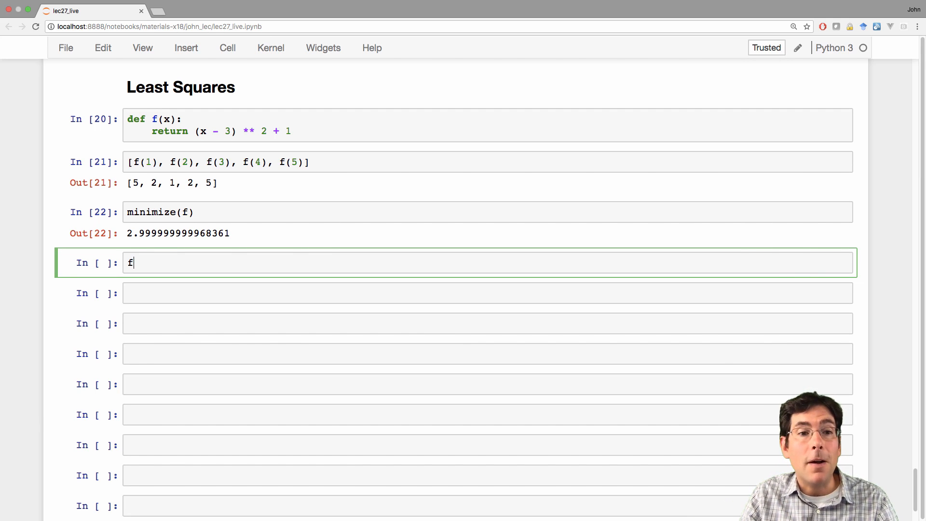
type("(minim)")
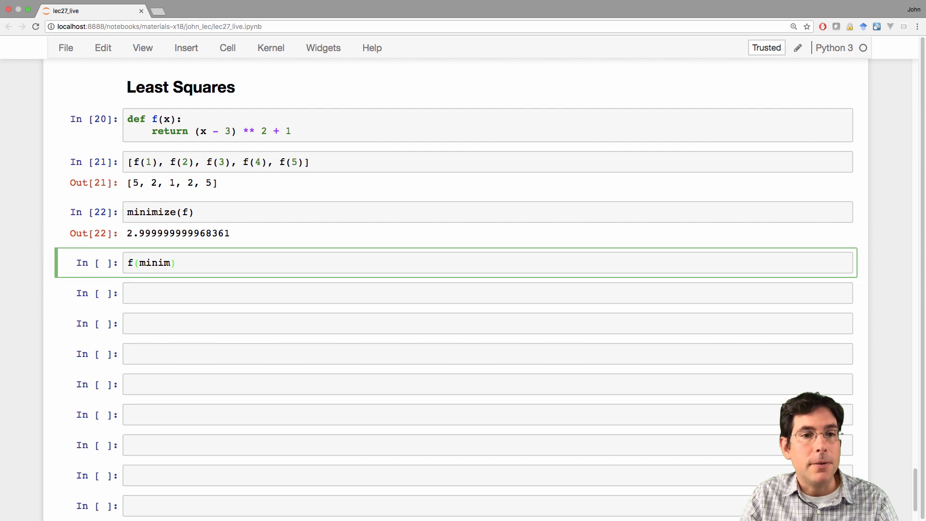
key("shift+Return")
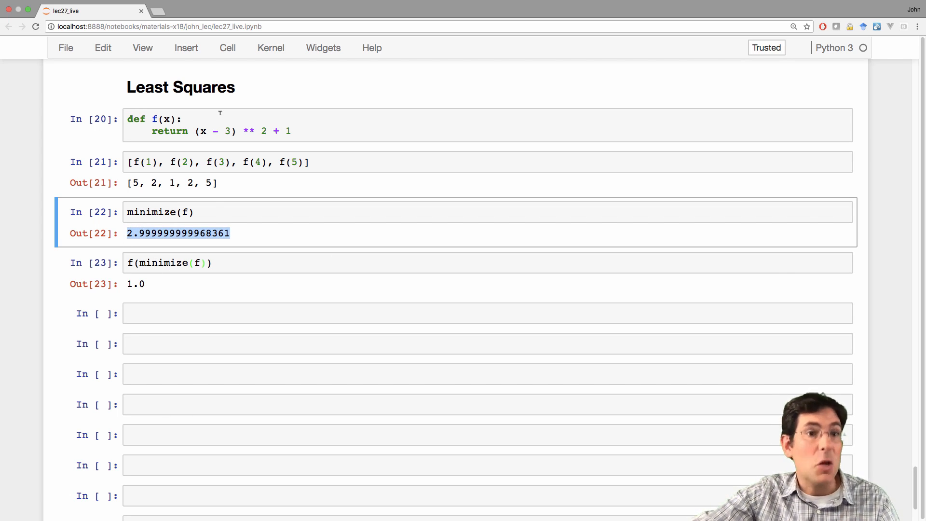
mouse_move(184, 290)
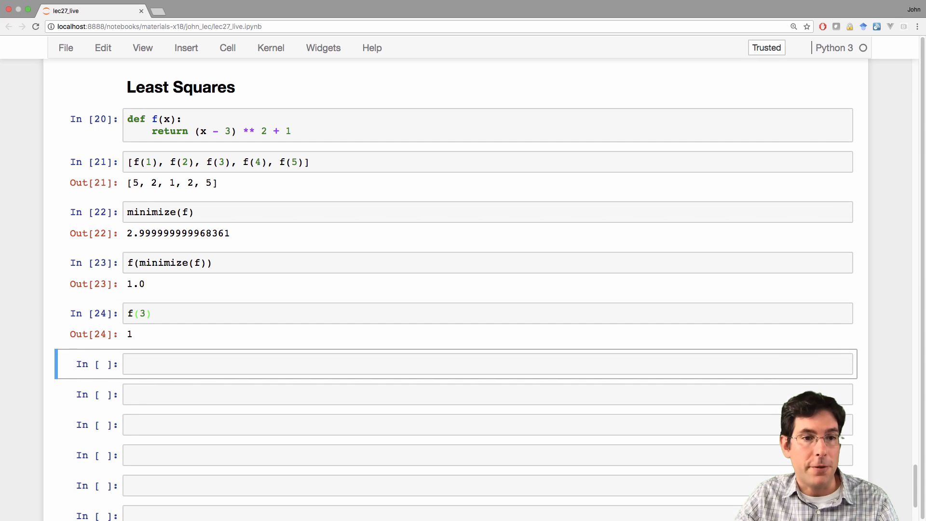
type("f(3)")
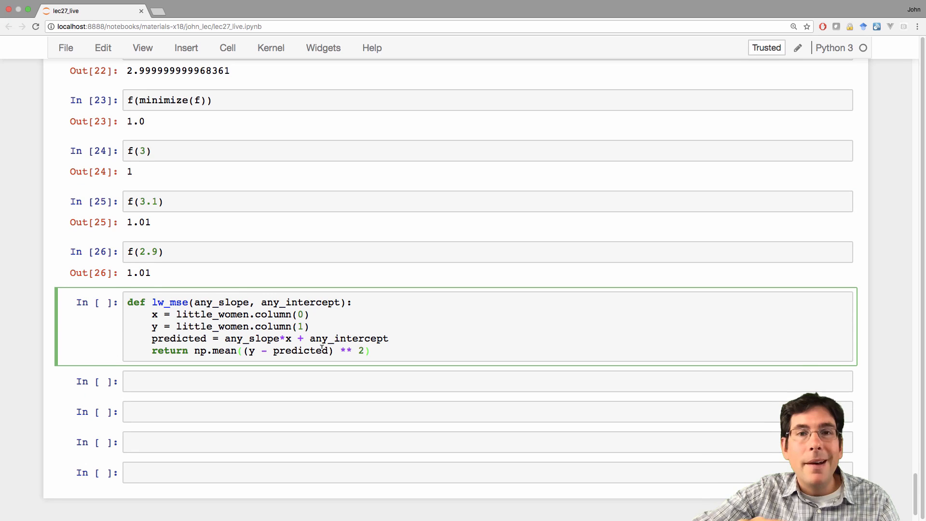
Step: Run the lw_mse(any_slope, any_intercept) definition as cell 27 and begin an lw_rmse call
scroll("up", 3)
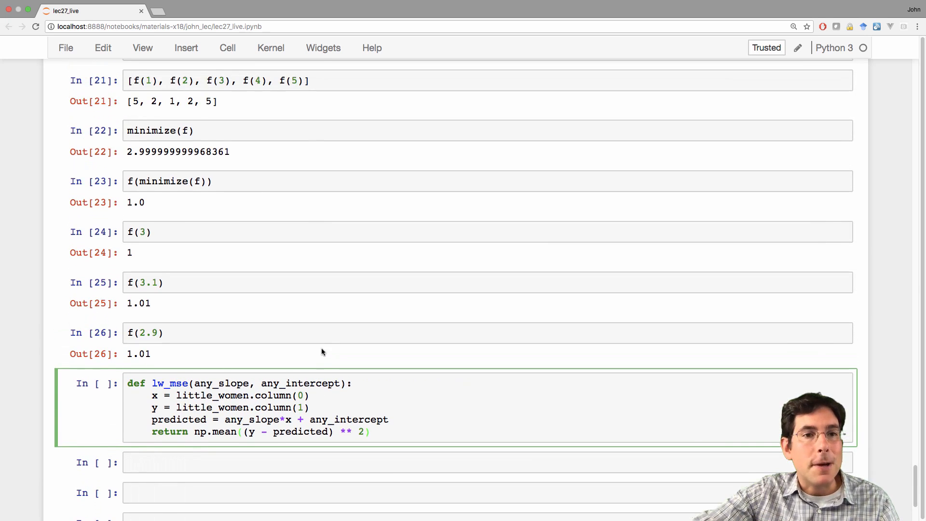
scroll("up", 3)
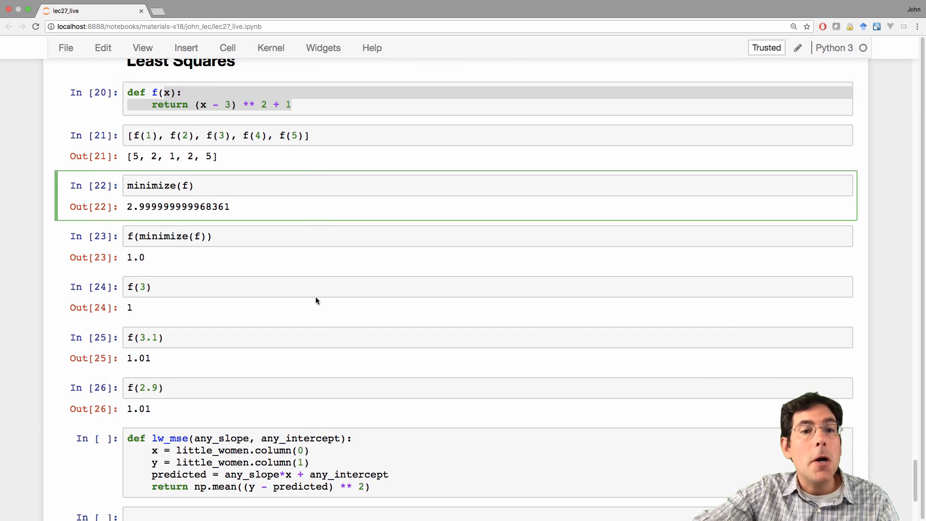
scroll("down", 3)
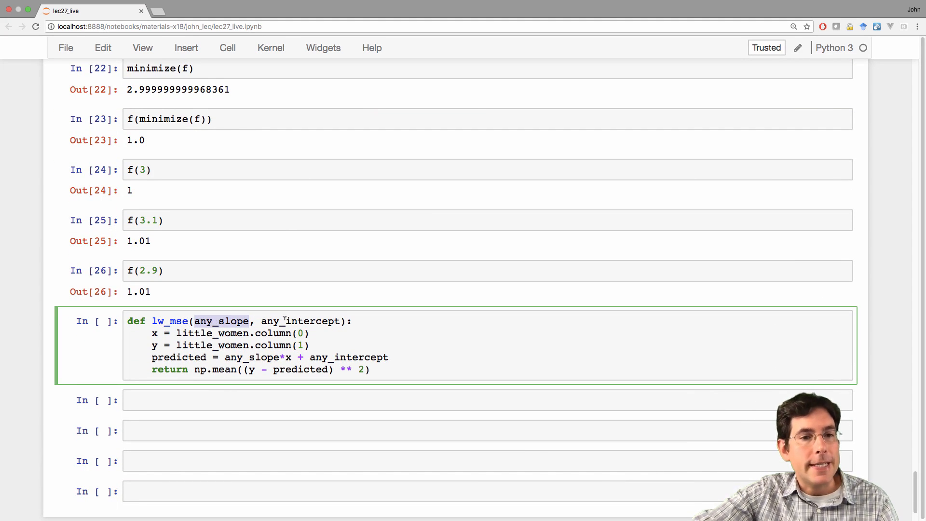
double_click(299, 321)
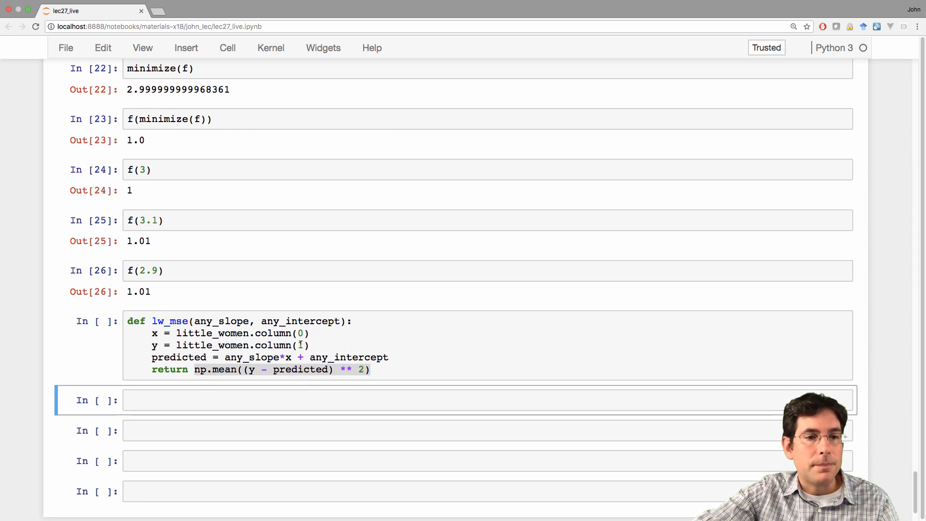
type("lw_rmse")
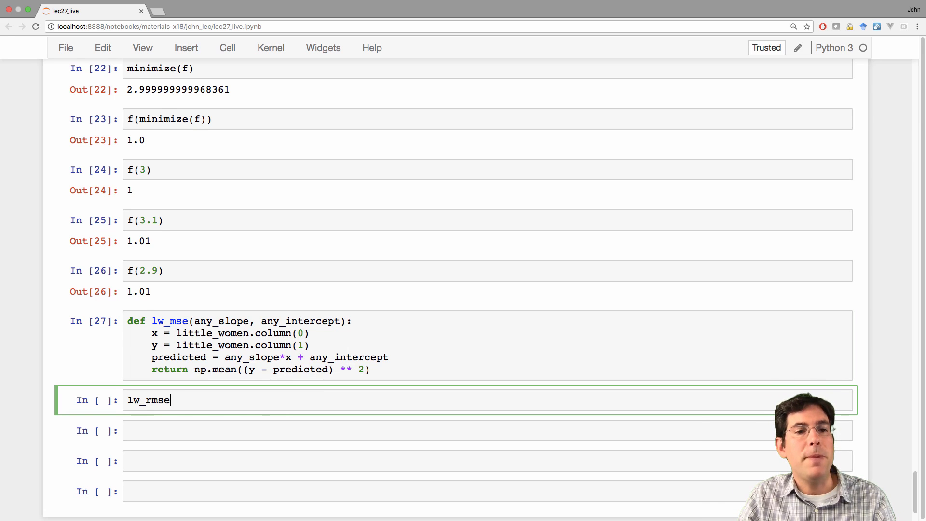
Step: Compute lw_rmse(50, 10000), giving 4322.17, and lw_mse(50, 10000) ** 0.5
type("(50, 100)")
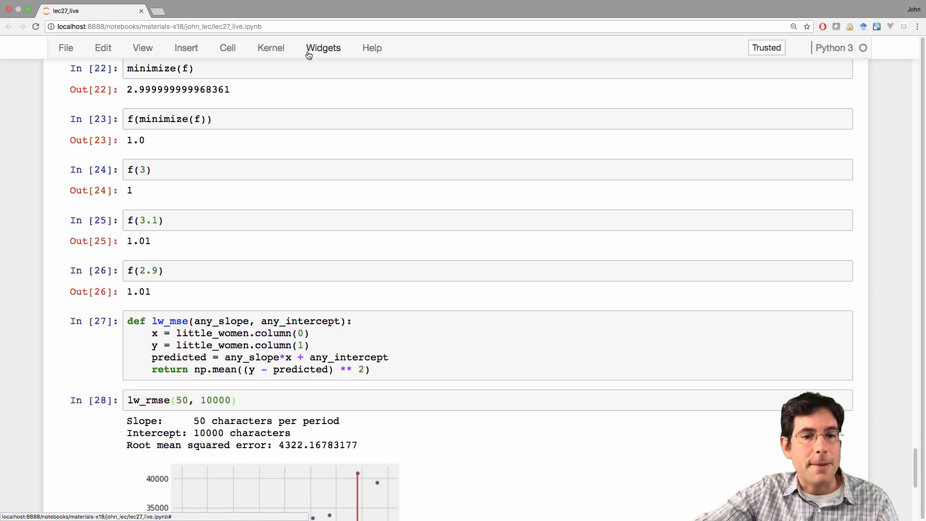
scroll("down", 3)
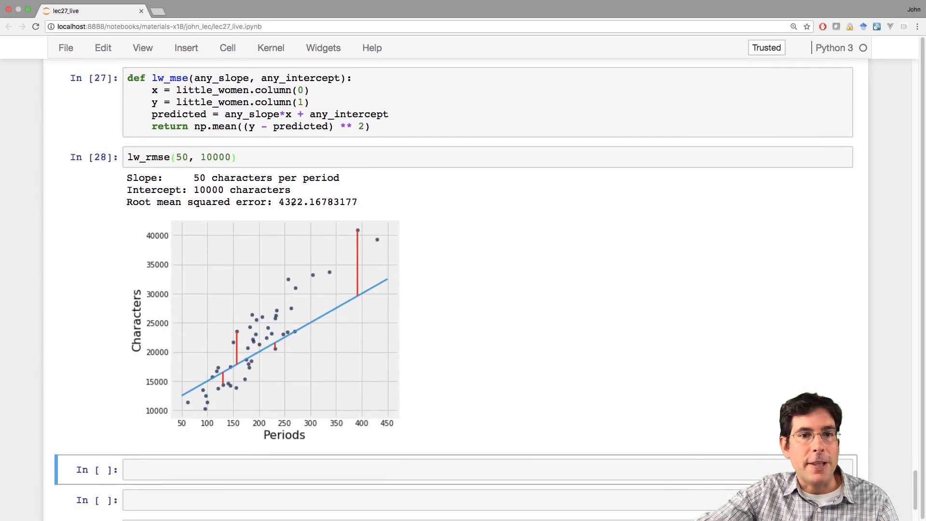
type("lw")
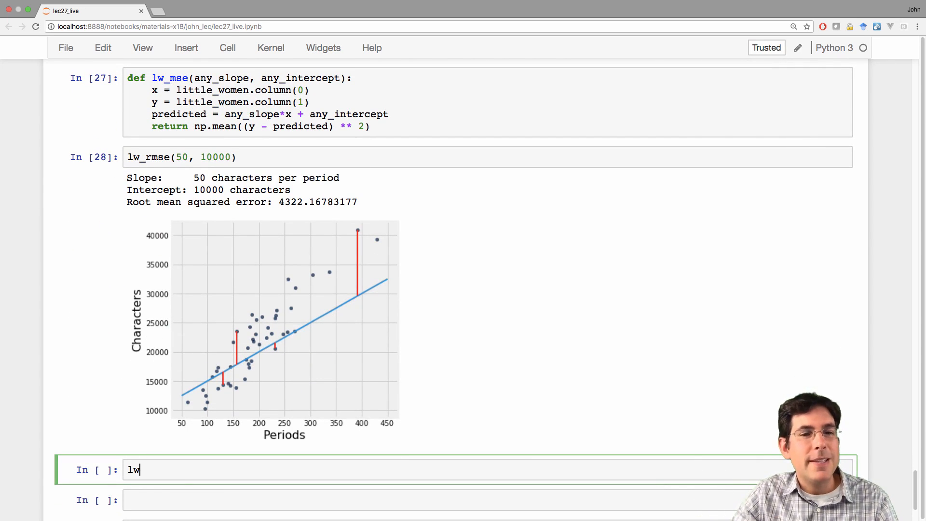
type("_mse(50, 10000")
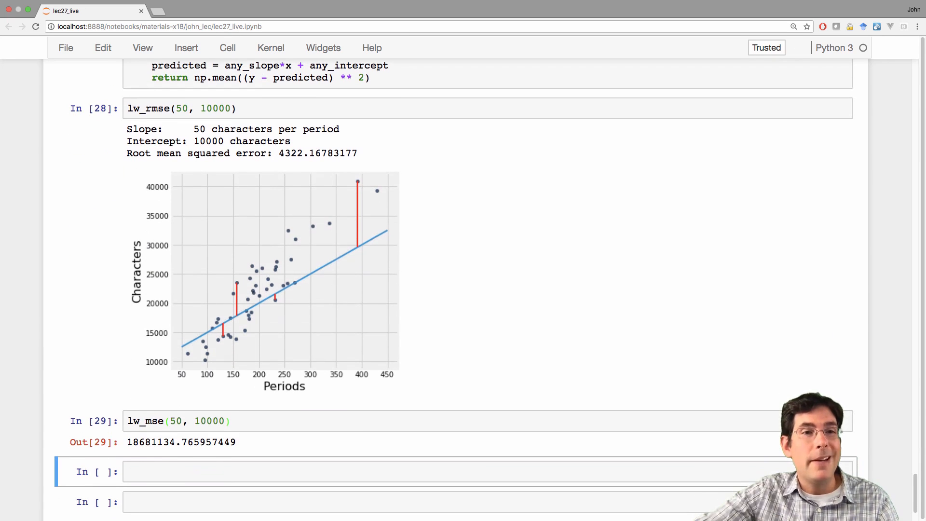
mouse_move(133, 188)
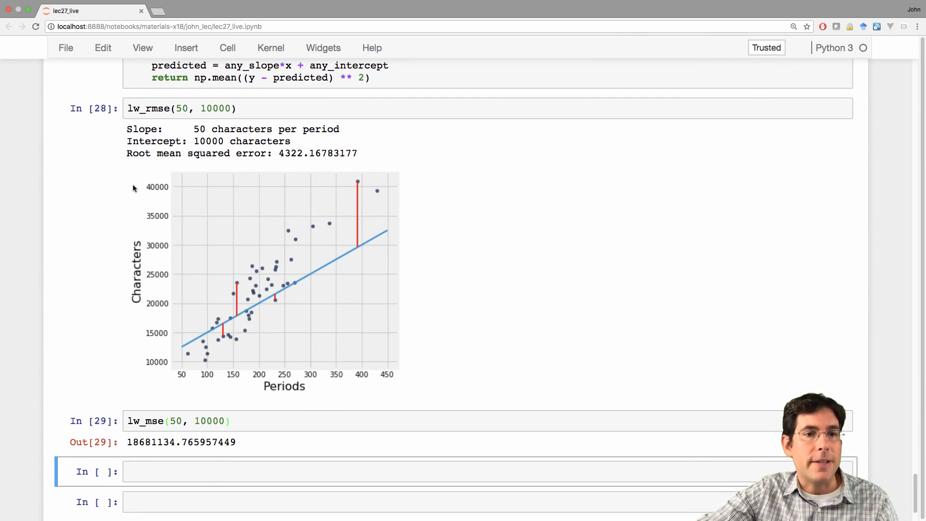
mouse_move(210, 331)
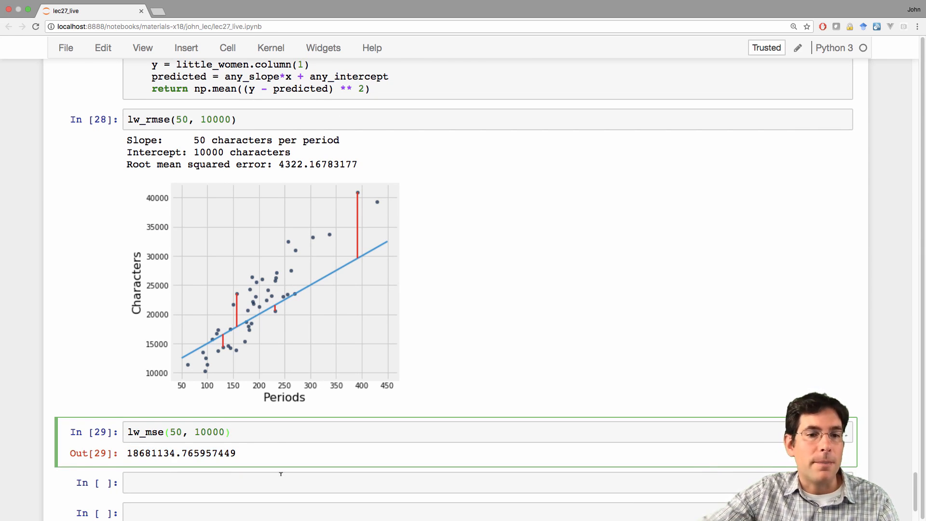
type("** 0.5")
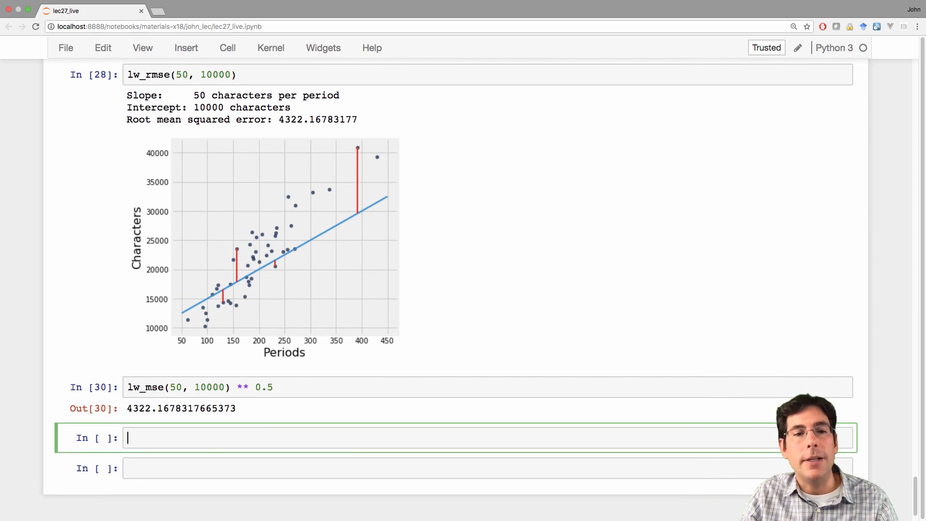
Step: Scroll to compare lw_mse(50, 10000) ** 0.5 output 4322.1678 with the plotted RMSE
scroll("up", 3)
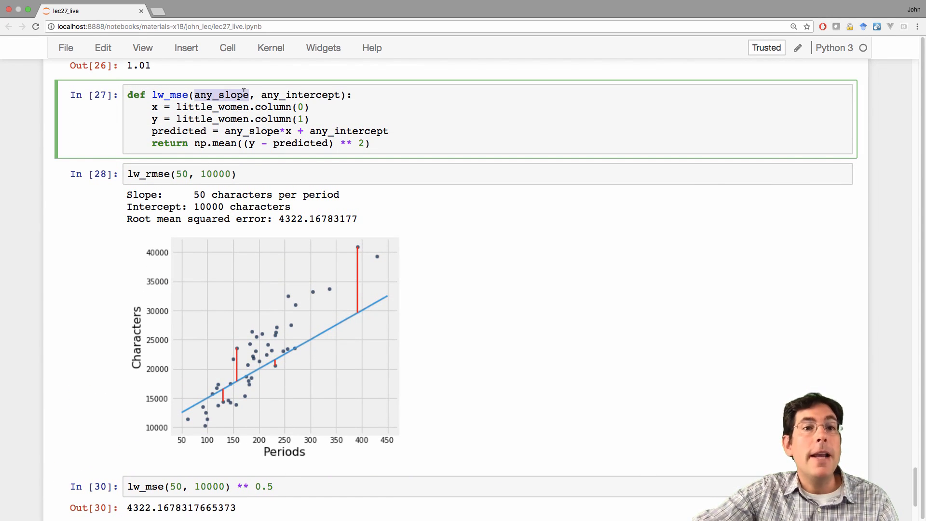
scroll("down", 3)
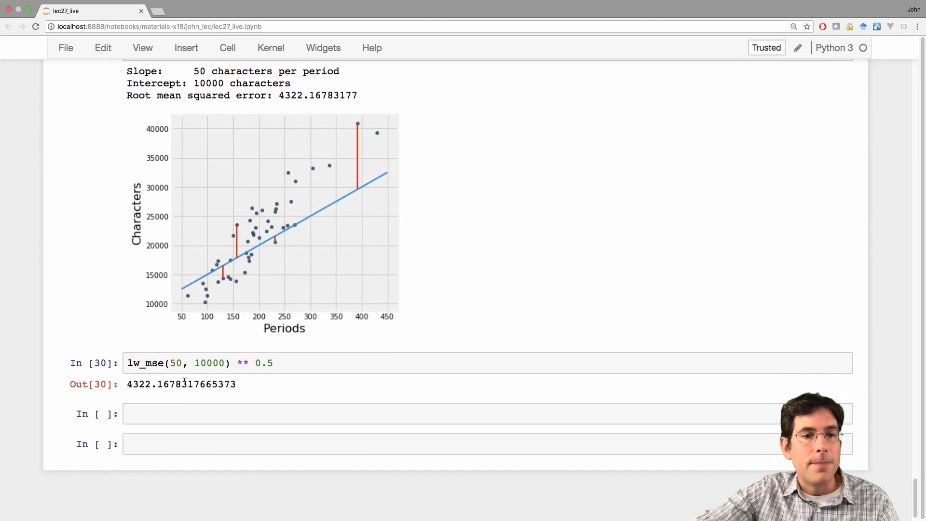
Step: Minimize lw_mse, giving slope about 86.98 and intercept about 4744.78
type("minimiz")
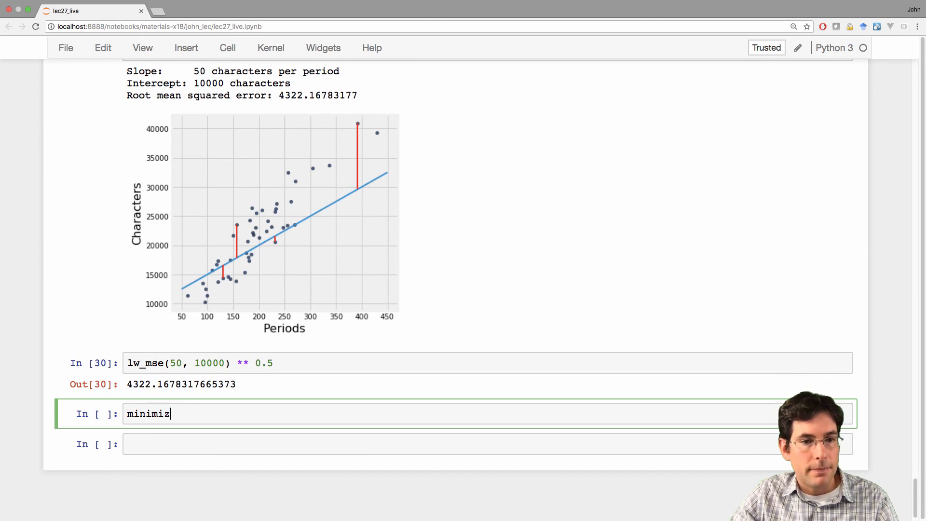
key("shift+Return")
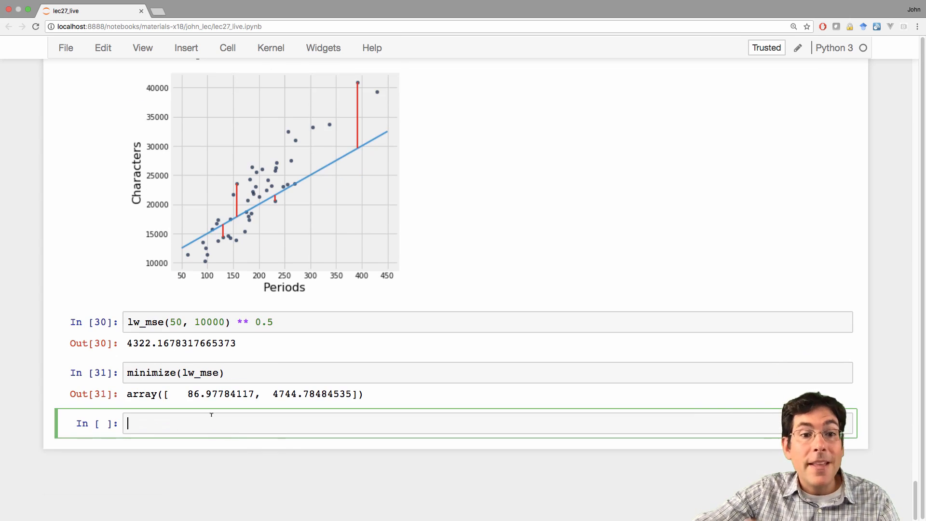
type("slopt")
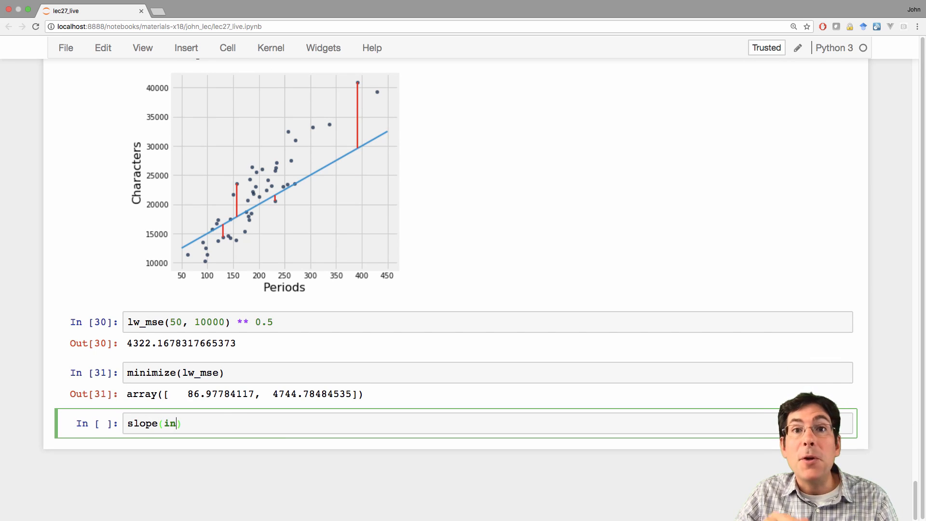
type("l")
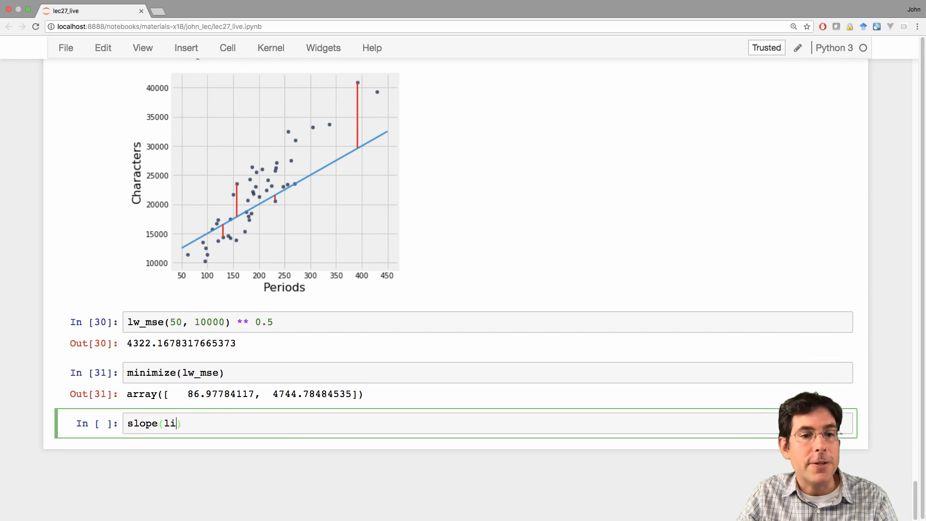